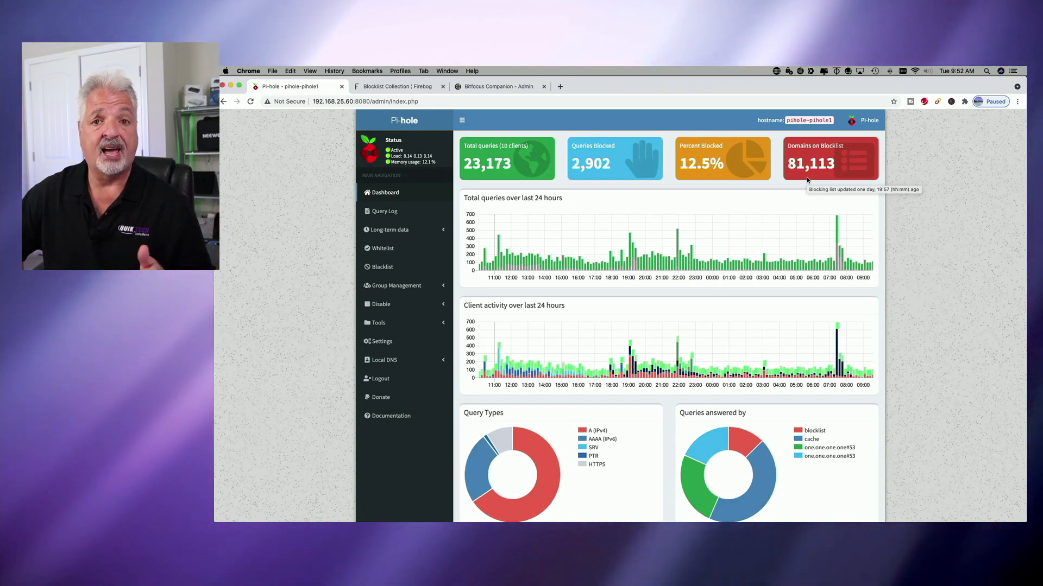
mouse_move(532, 196)
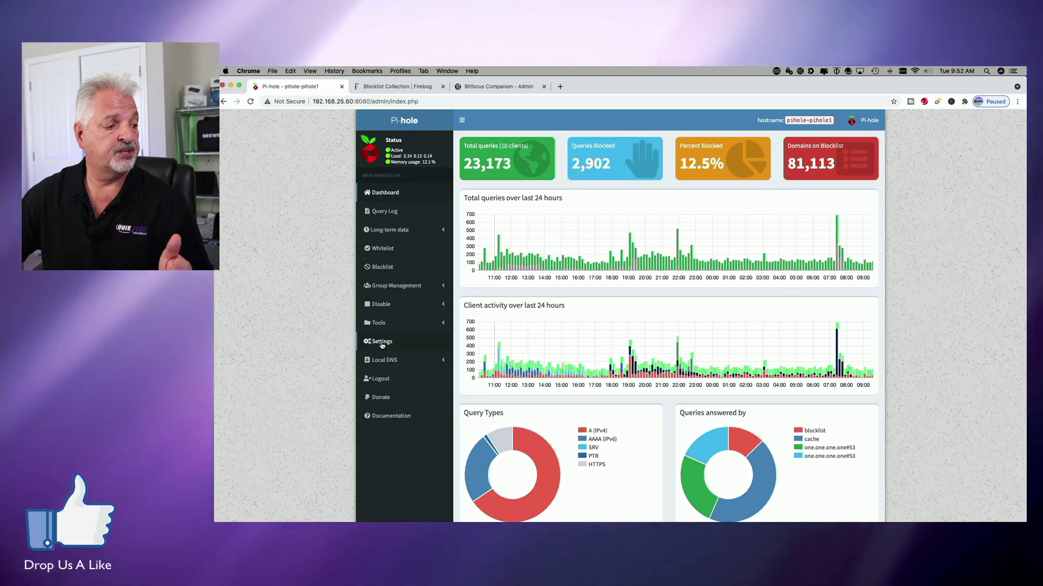
- Navigate via Settings and the Adlists section to the adlist group management page
left_click(381, 341)
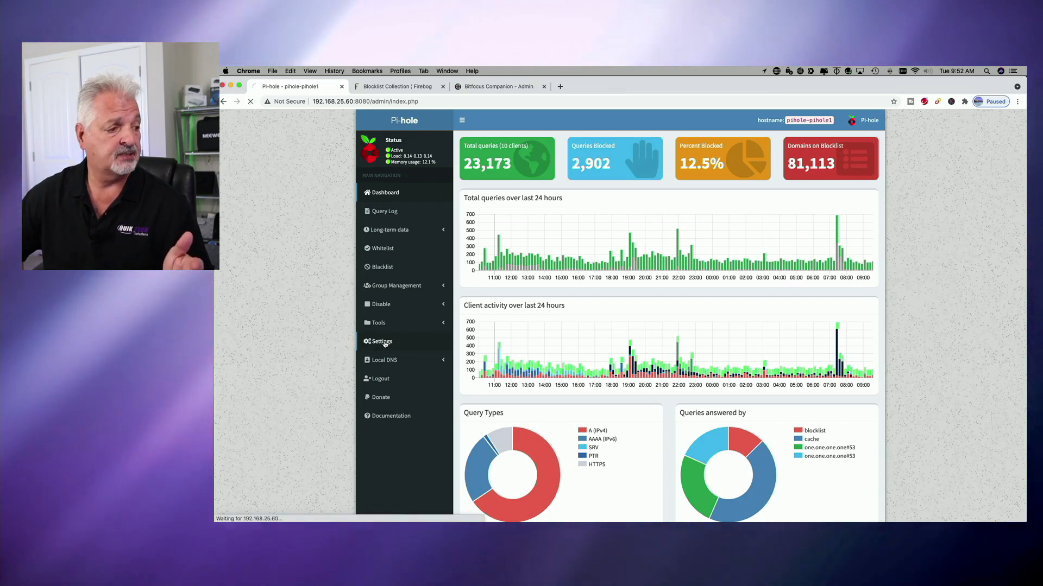
left_click(381, 341)
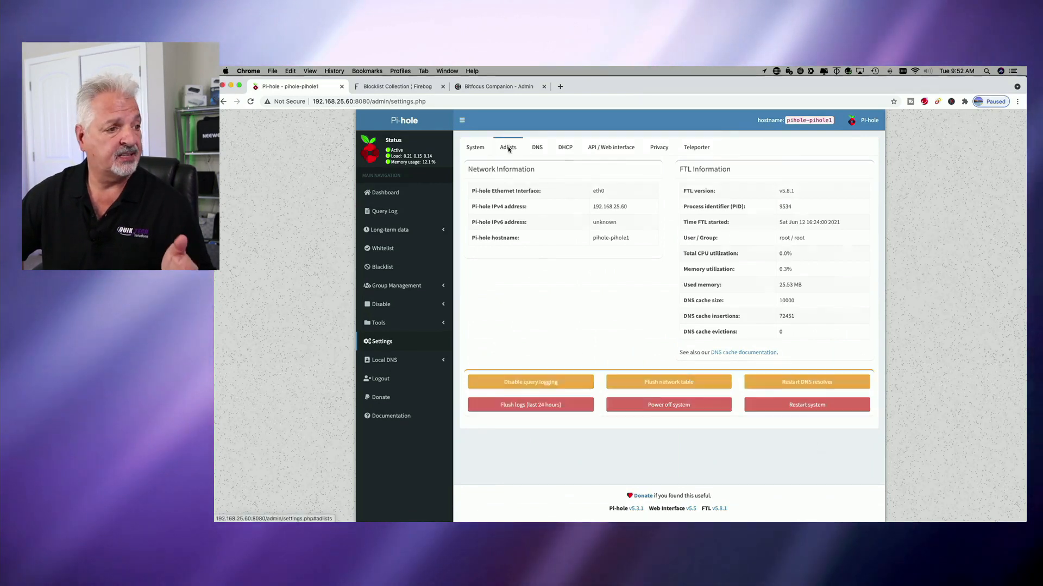
left_click(507, 146)
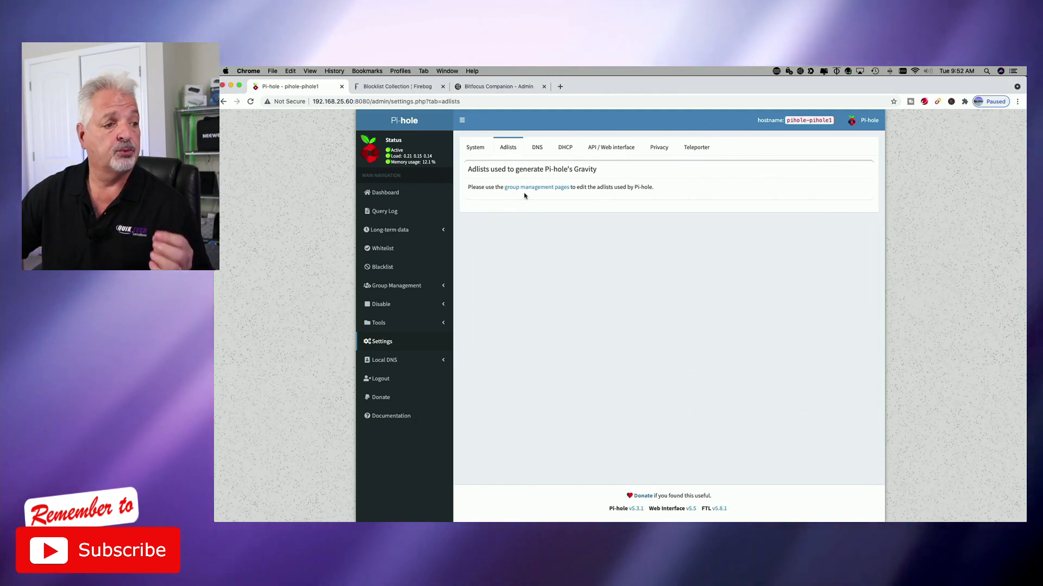
left_click(536, 187)
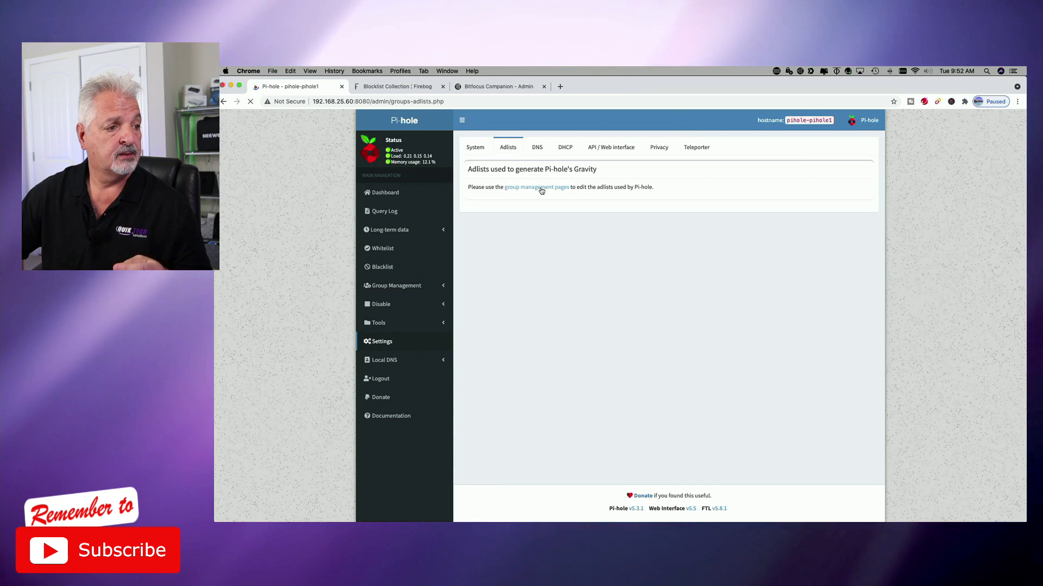
left_click(537, 187)
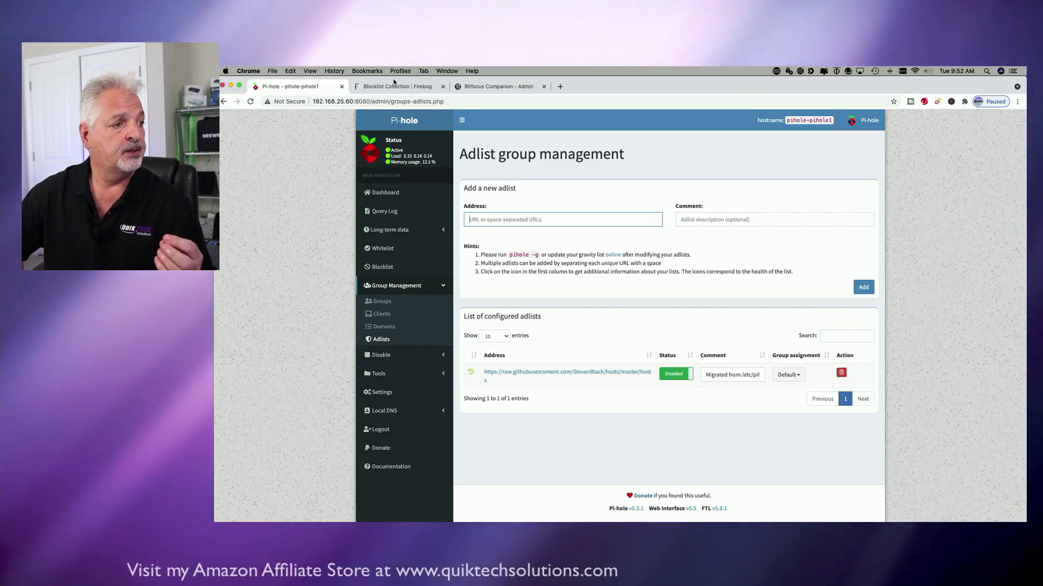
- Browse the Firebog Big Blocklist Collection and bring up link options for the KADhosts suspicious list
left_click(395, 87)
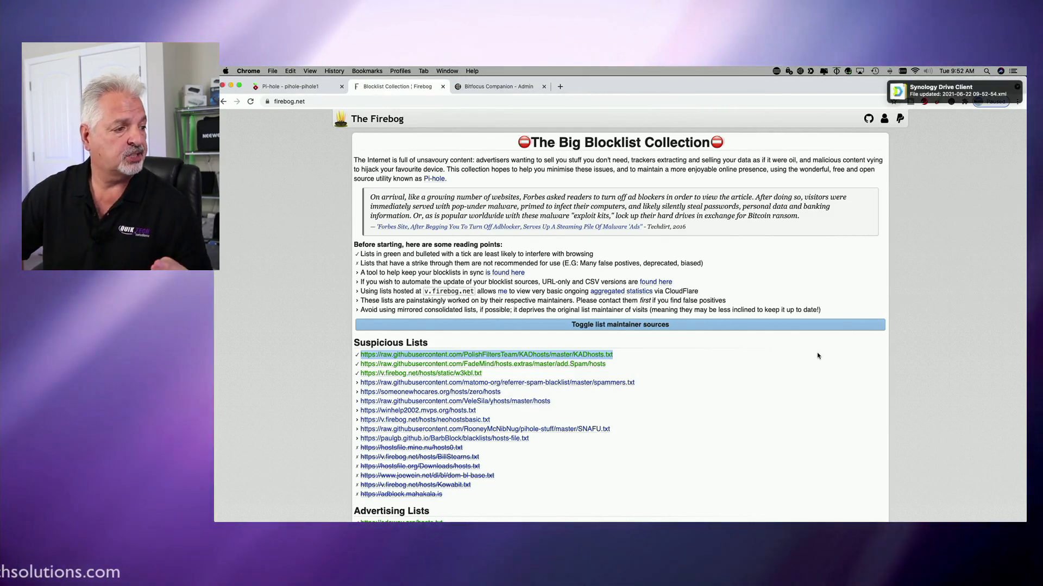
scroll("down", 3)
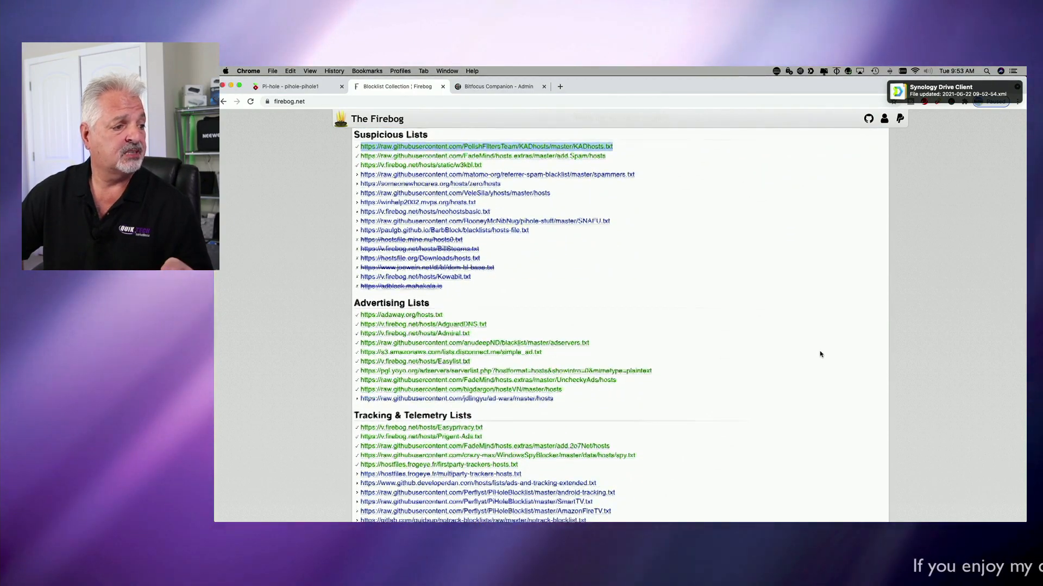
scroll("down", 3)
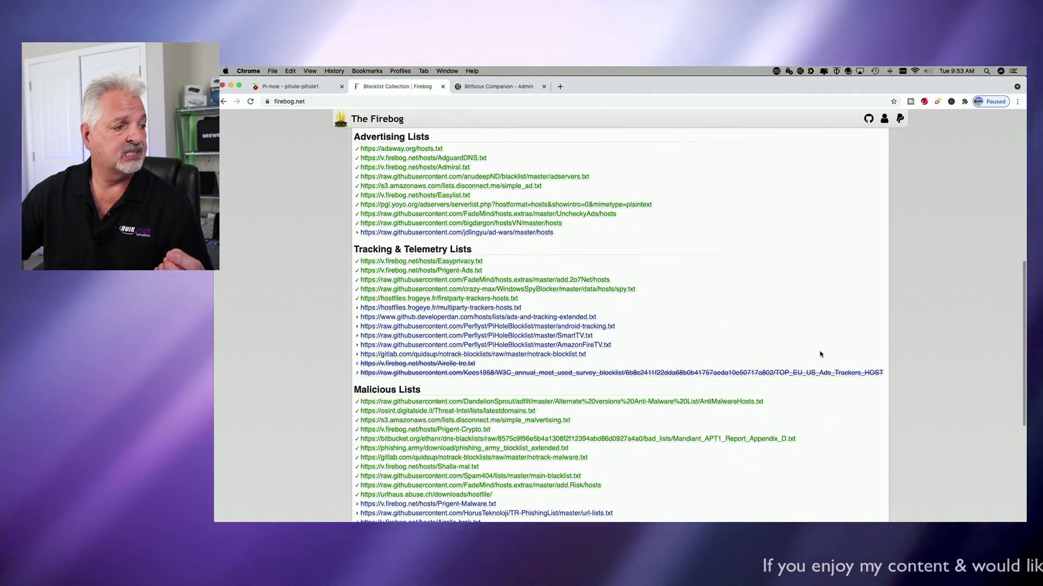
scroll("down", 3)
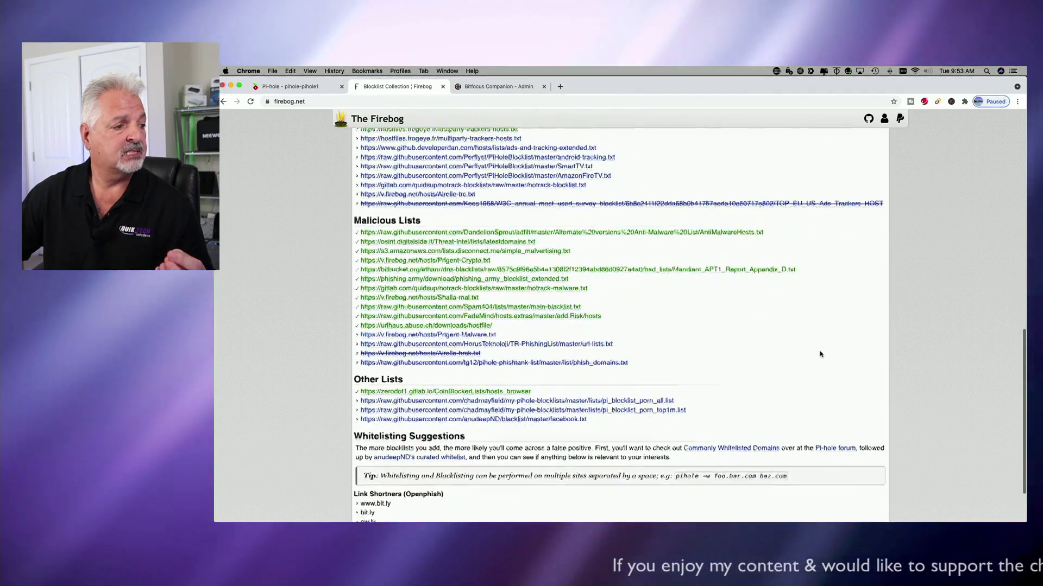
scroll("down", 3)
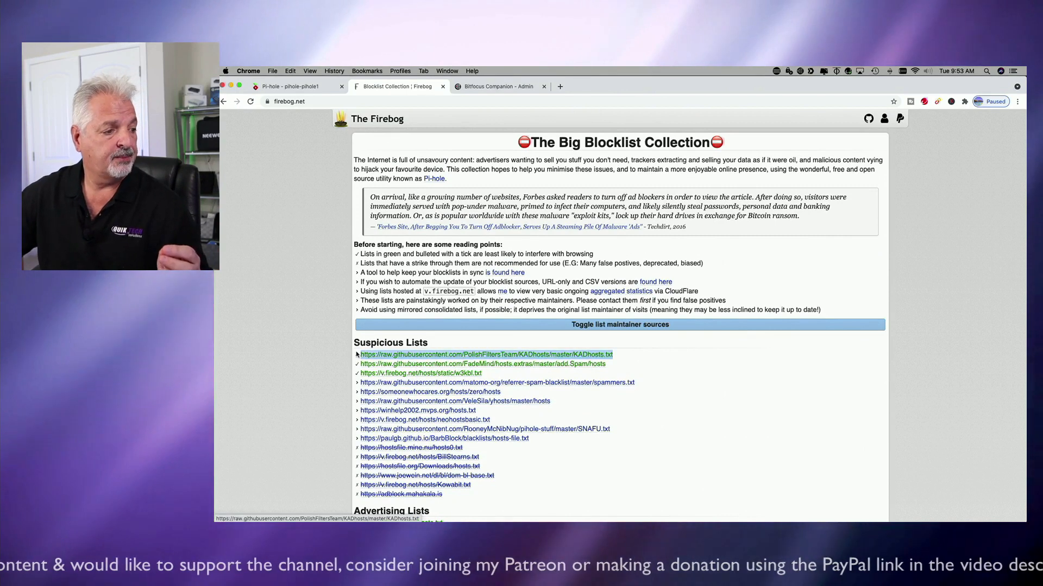
right_click(485, 354)
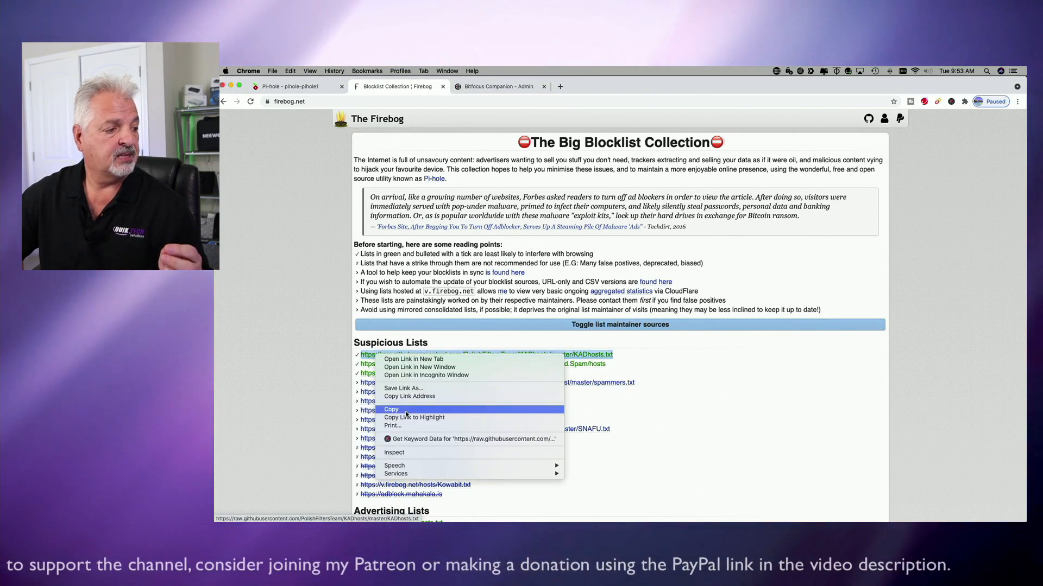
- Copy the KADhosts URL, add it as a second enabled adlist, and return to the dashboard
left_click(297, 87)
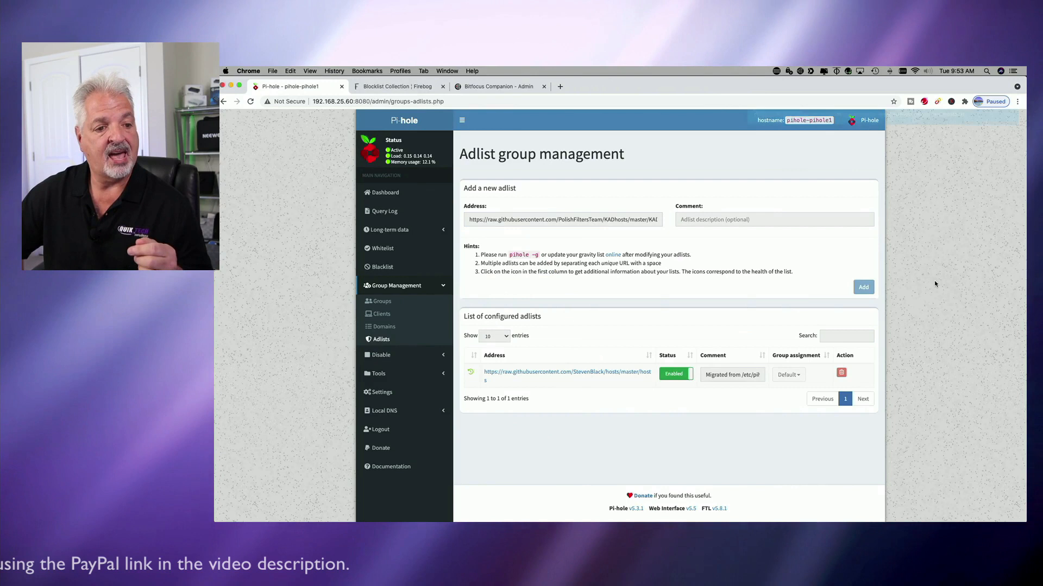
left_click(862, 287)
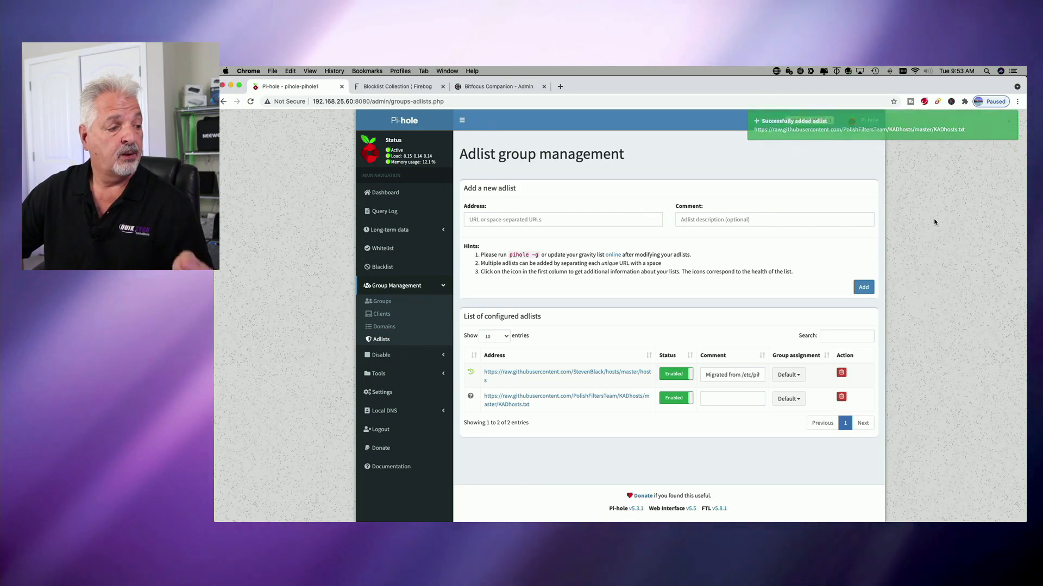
left_click(385, 192)
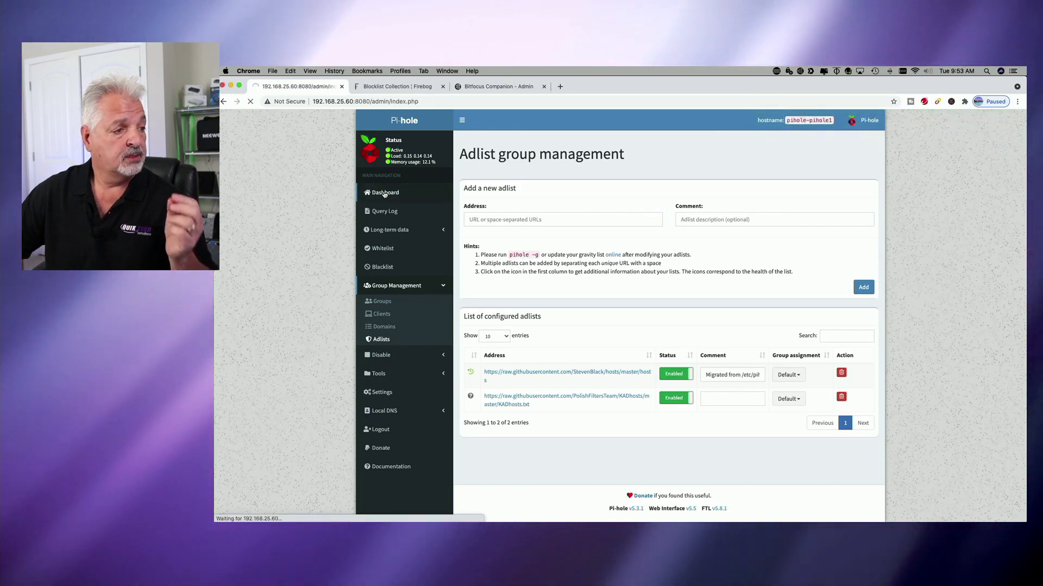
left_click(380, 193)
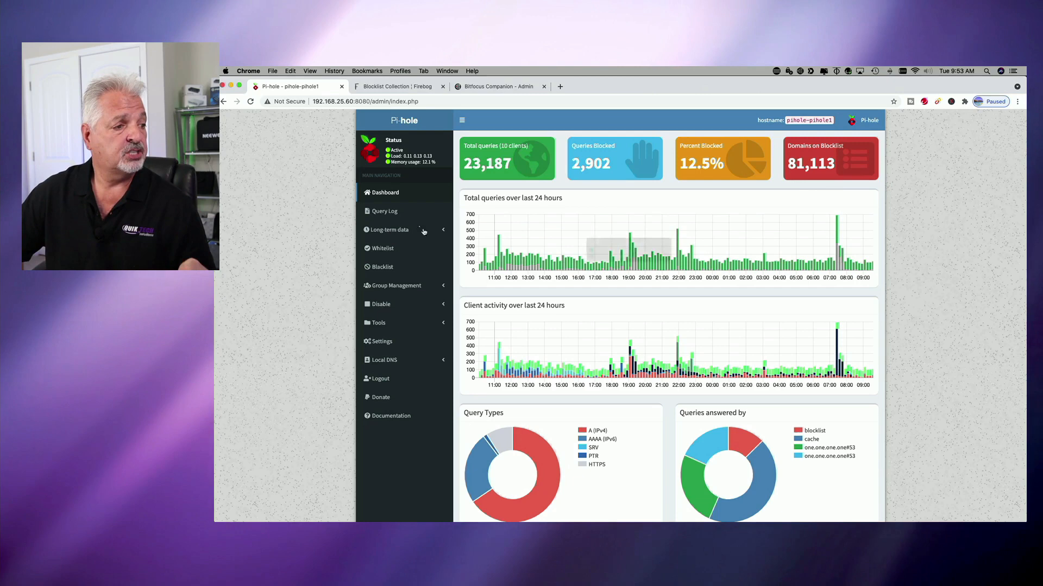
- Return through Settings and Adlists to the group management page showing both adlists
left_click(381, 341)
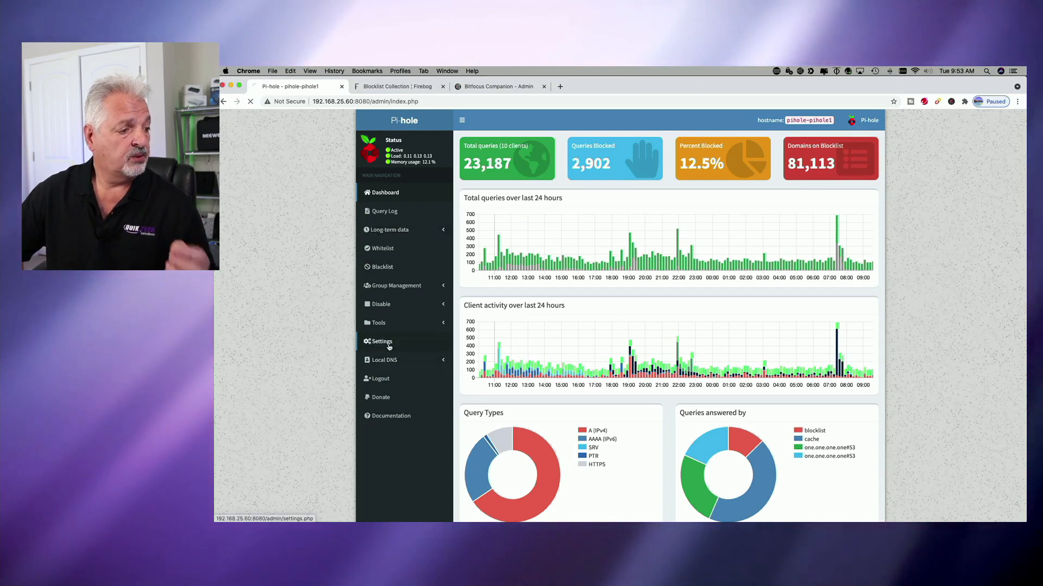
left_click(381, 341)
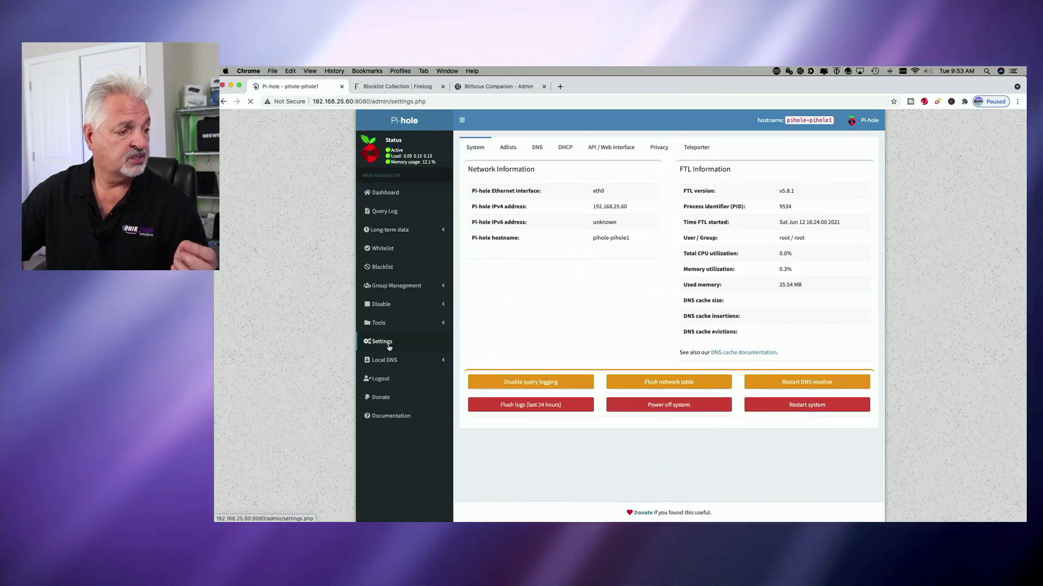
left_click(507, 146)
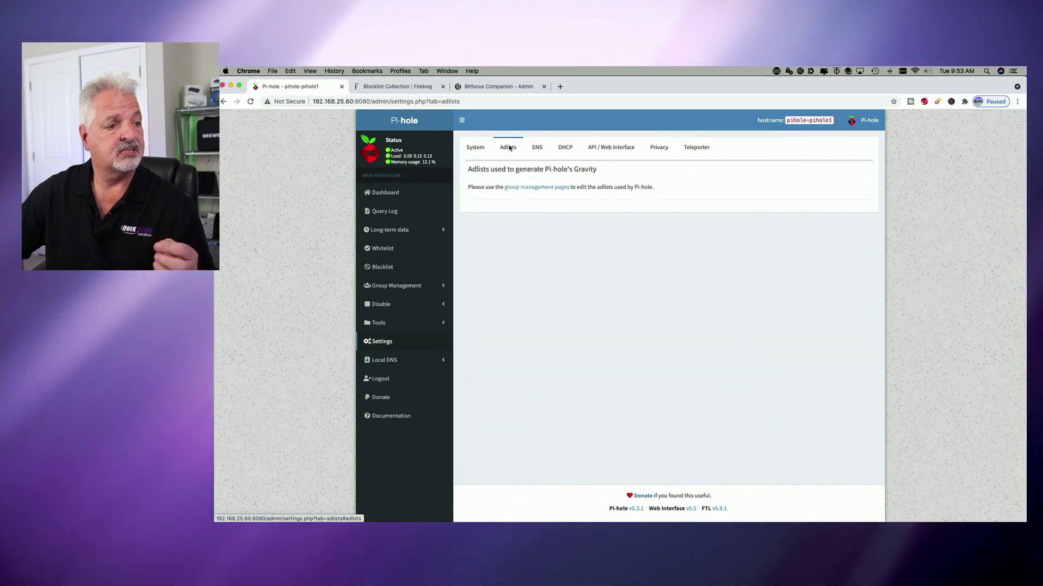
left_click(536, 187)
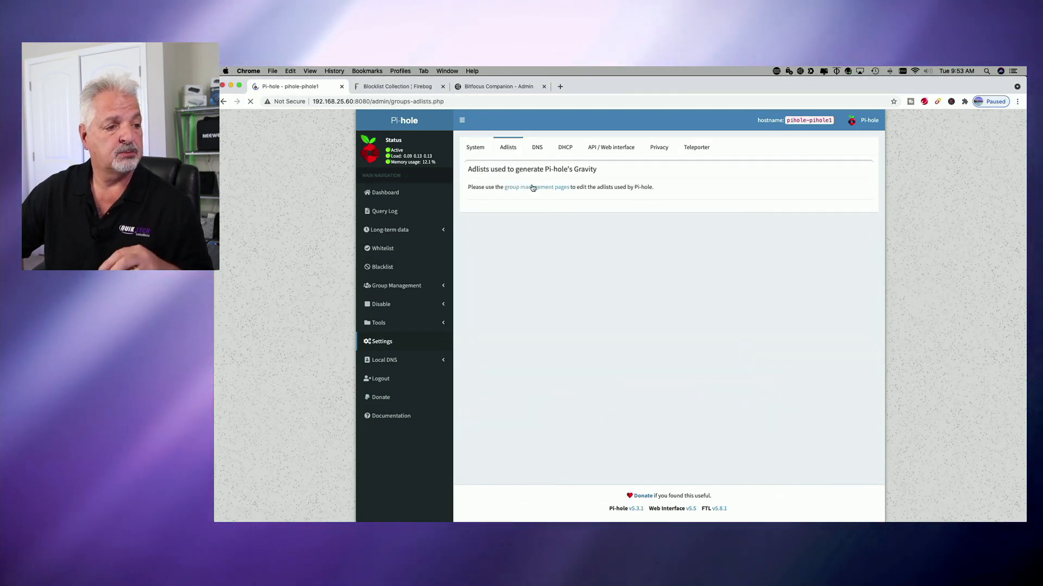
left_click(535, 187)
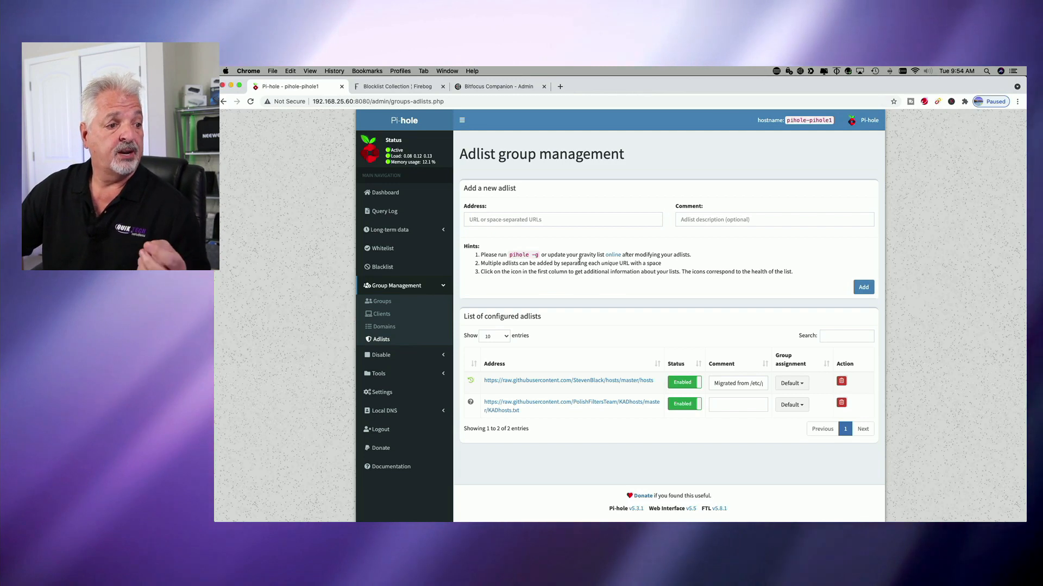
mouse_move(590, 259)
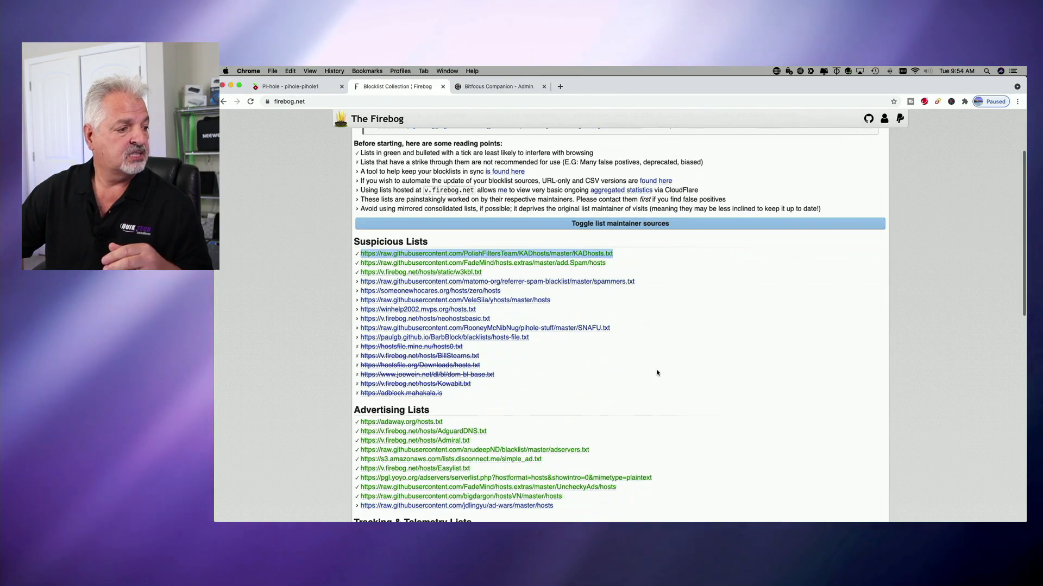
mouse_move(526, 313)
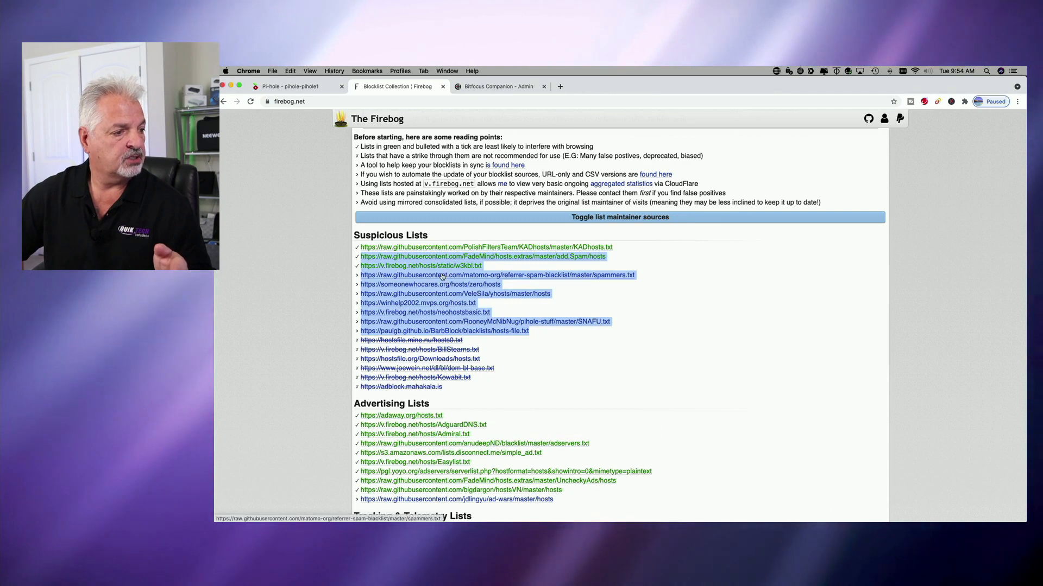
mouse_move(484, 339)
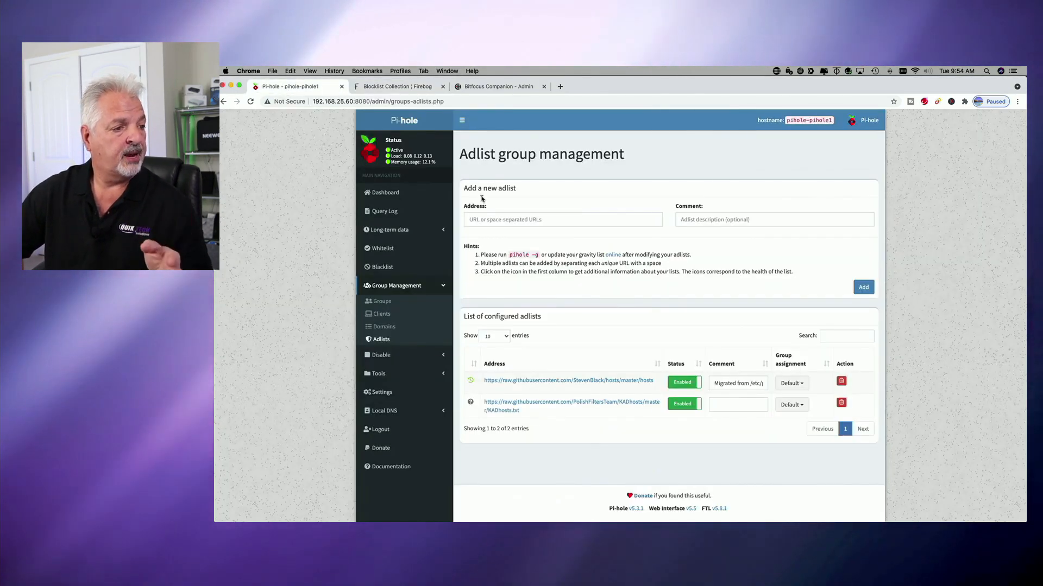
- Paste the copied Firebog suspicious list URLs into Address and add them as new adlists
right_click(519, 219)
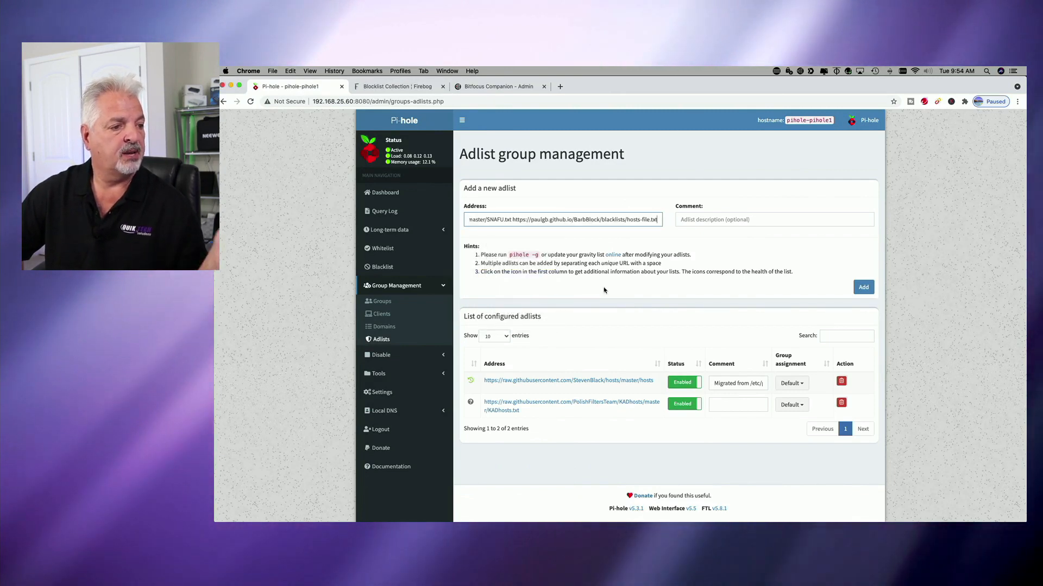
left_click(863, 287)
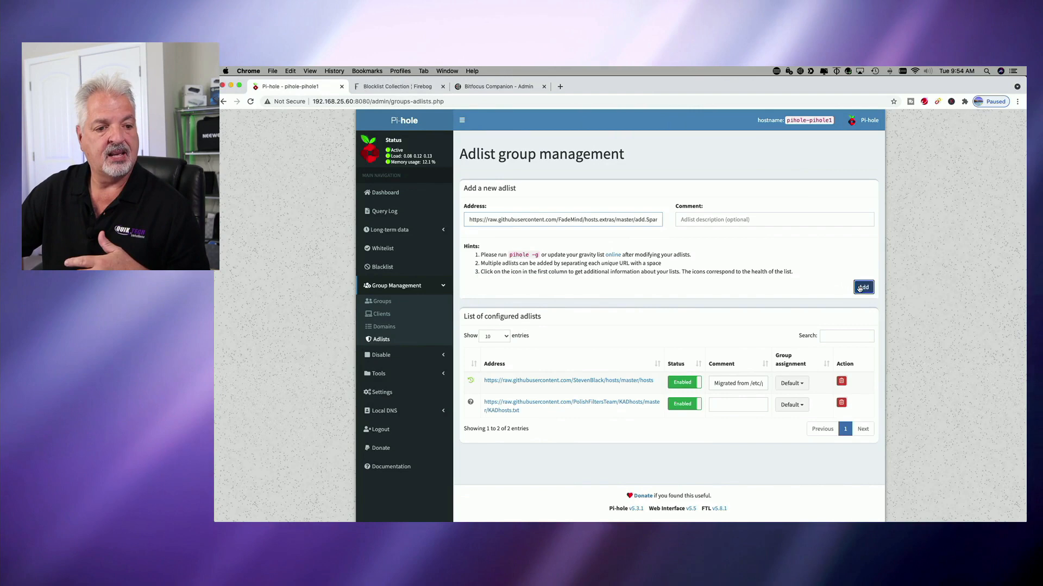
left_click(863, 287)
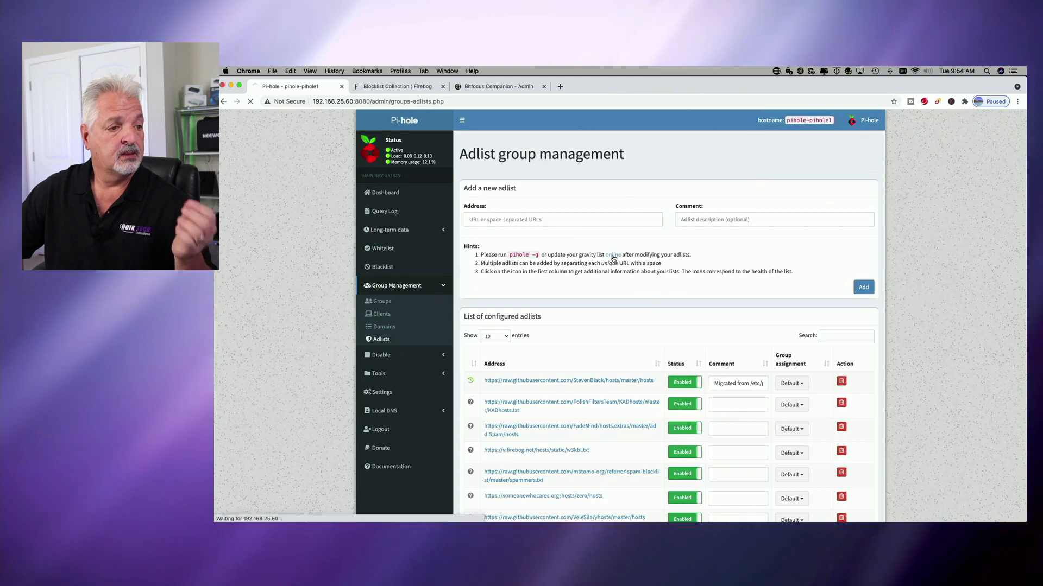
- Run Update Gravity to download all new blocklists, then return to the dashboard
left_click(391, 351)
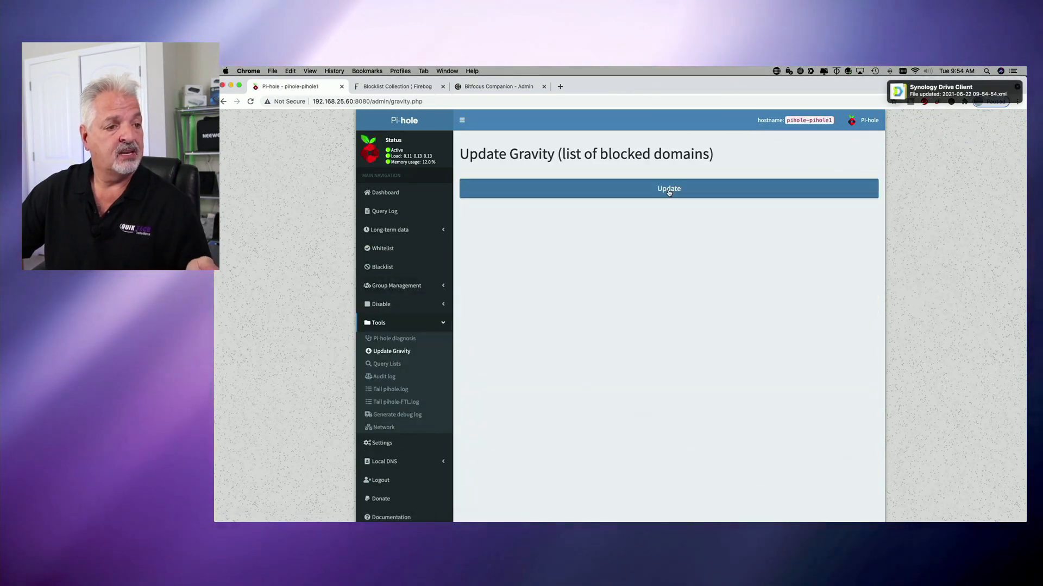
left_click(668, 188)
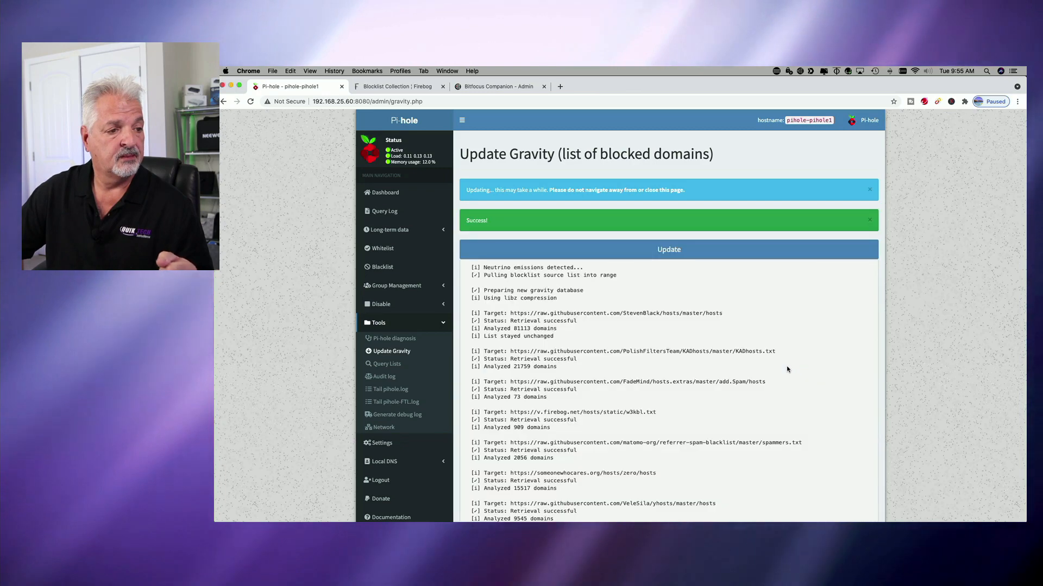
scroll("down", 3)
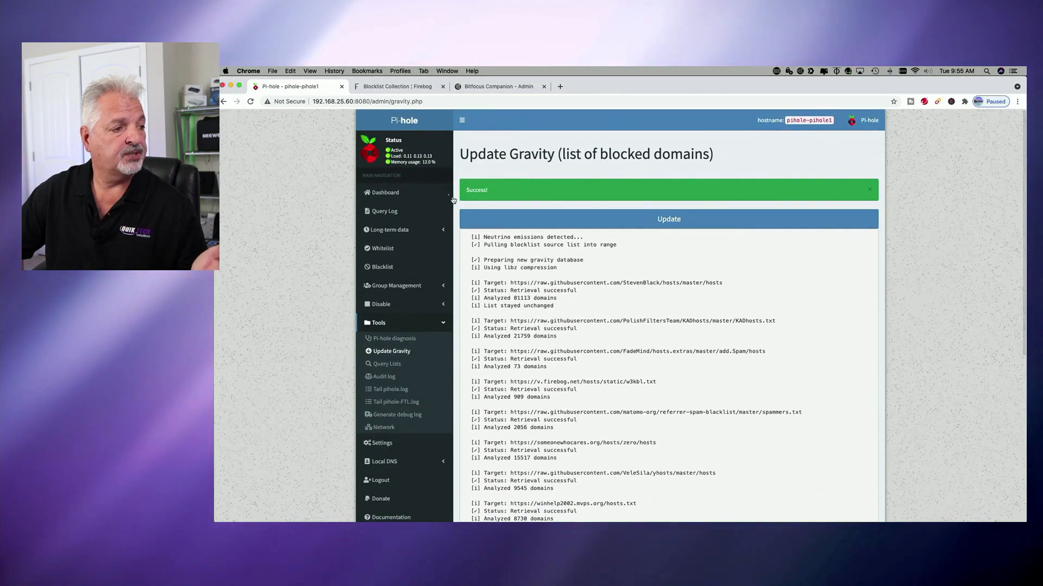
left_click(385, 192)
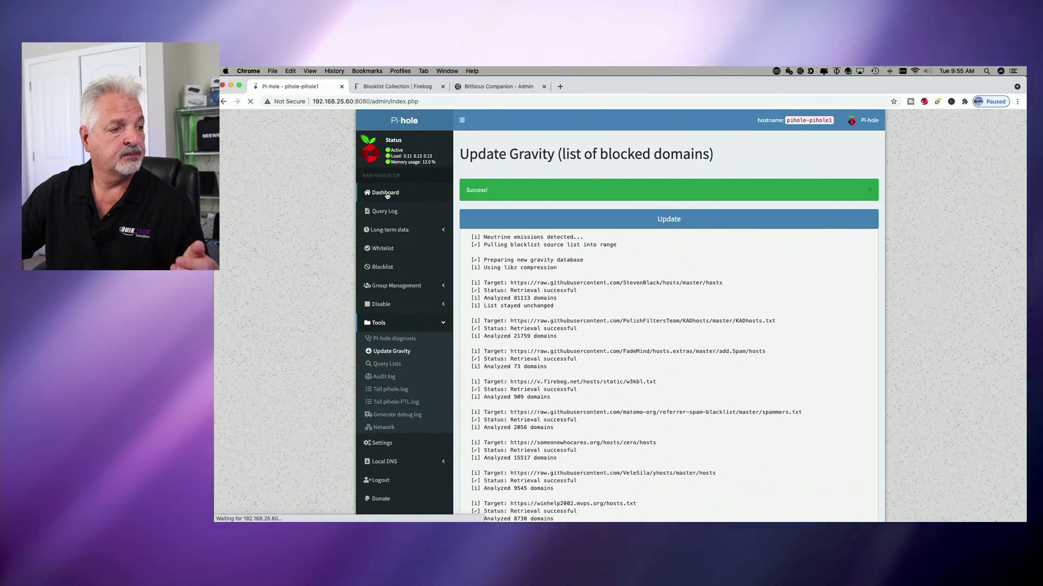
left_click(381, 193)
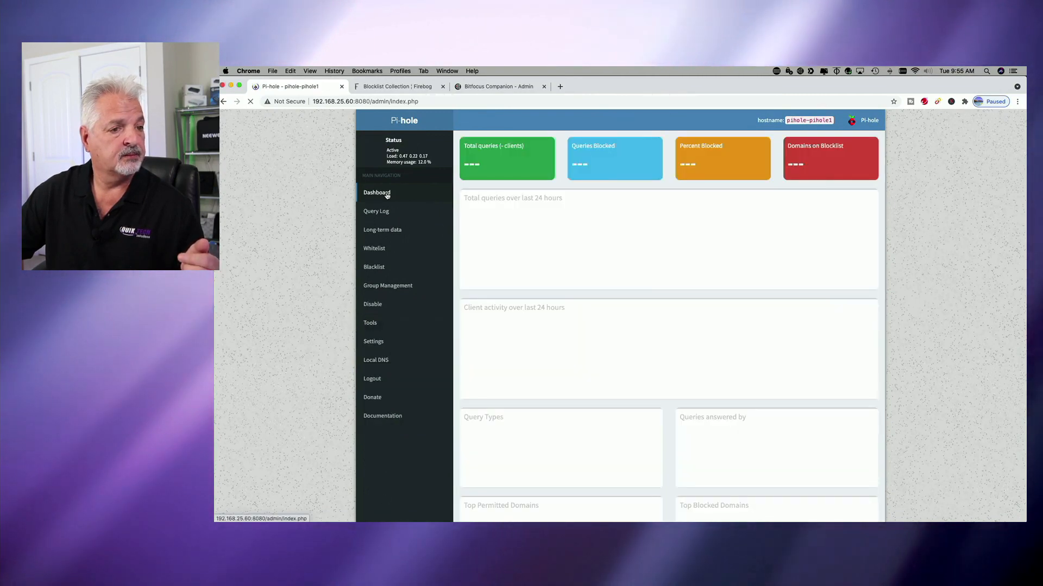